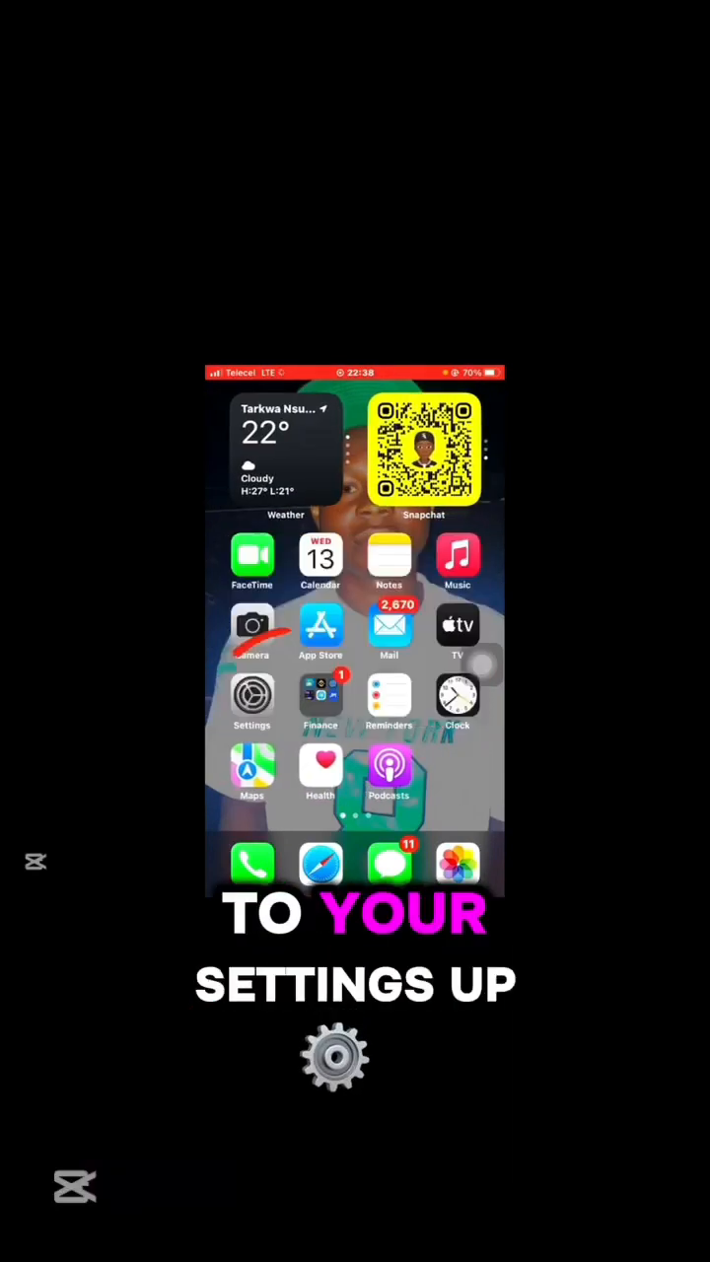
Go from the home screen into Settings > Mobile Data, showing the Mobile Data Network row.
click(253, 694)
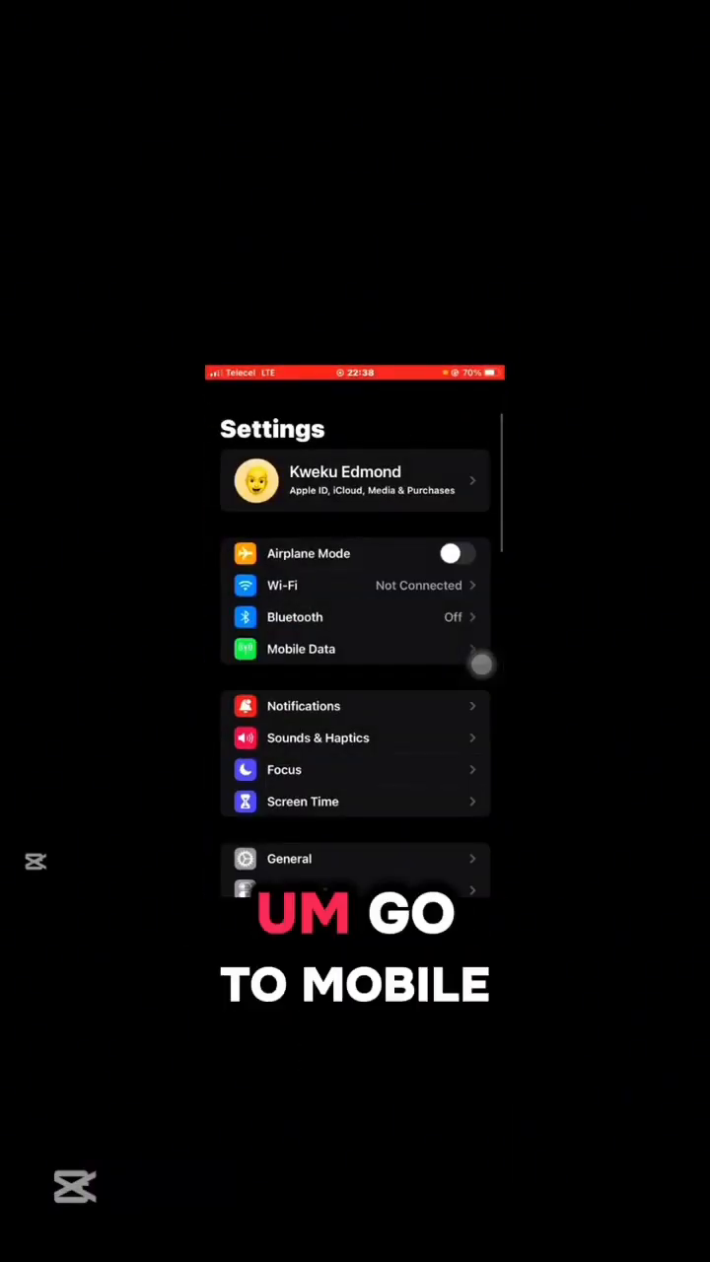
click(299, 649)
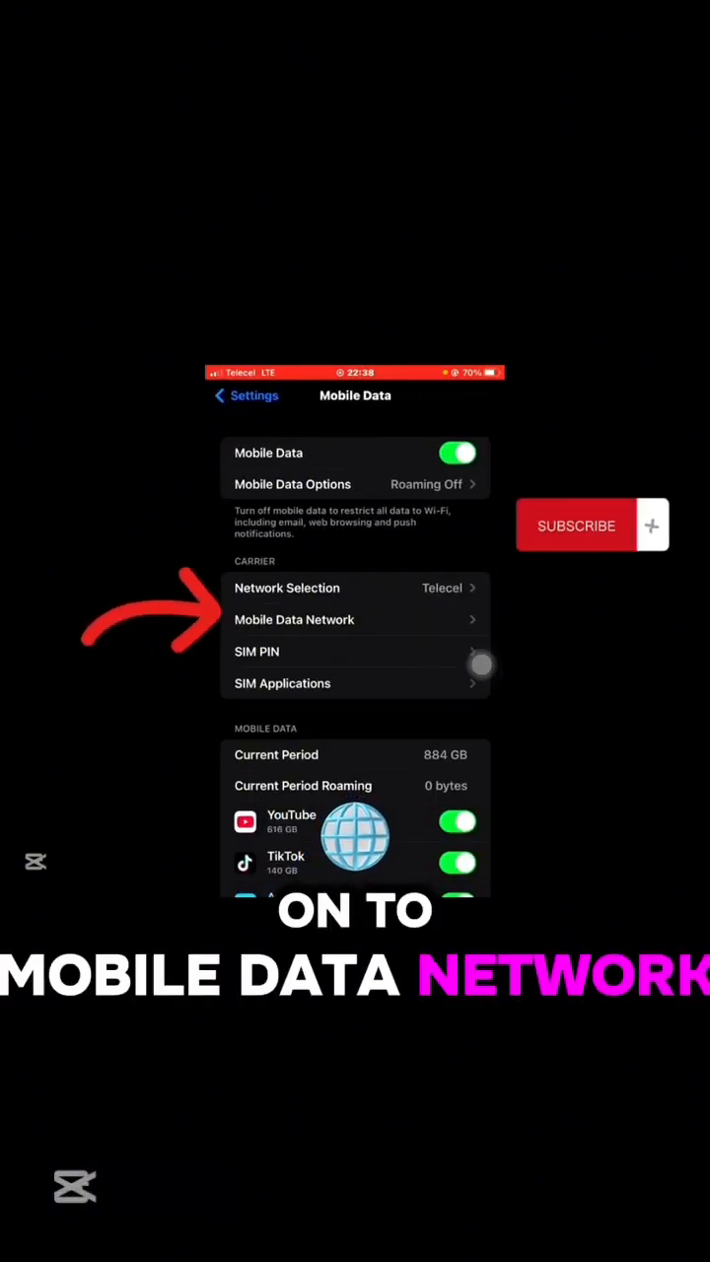
Enter 'internet' as the APN under Mobile Data Network and select the text to copy it.
click(293, 619)
text(inte)
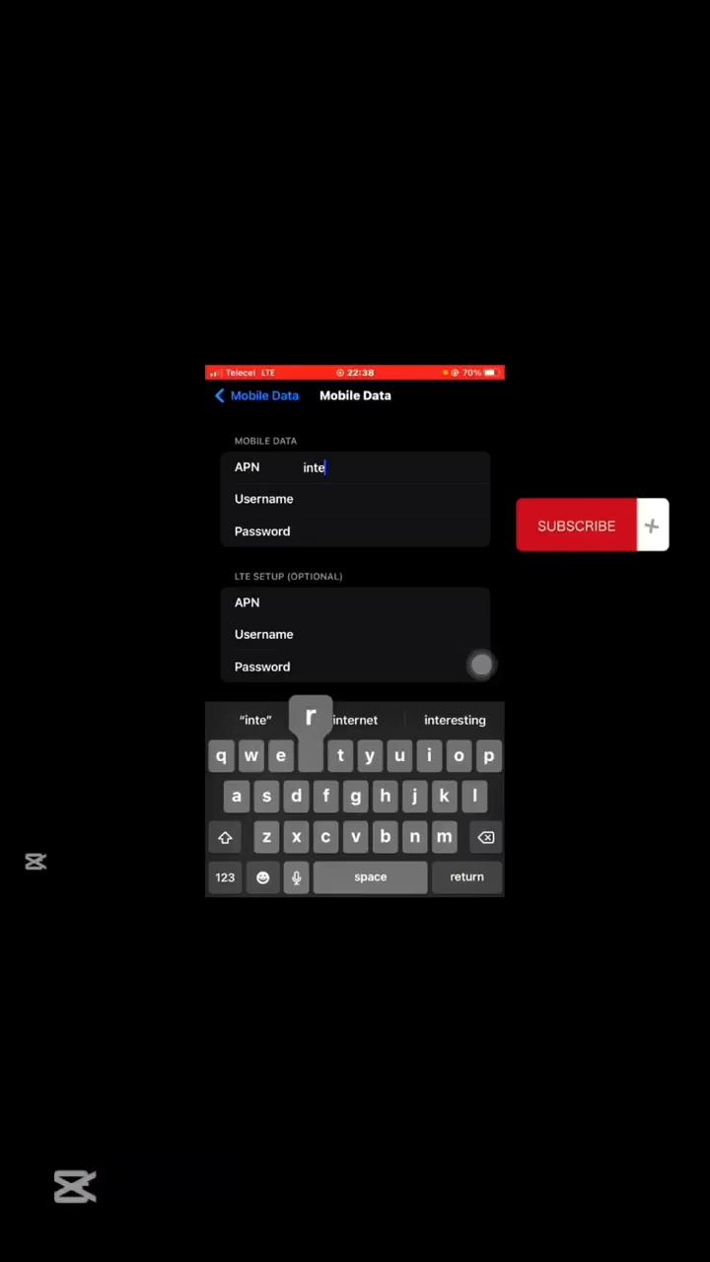
click(355, 720)
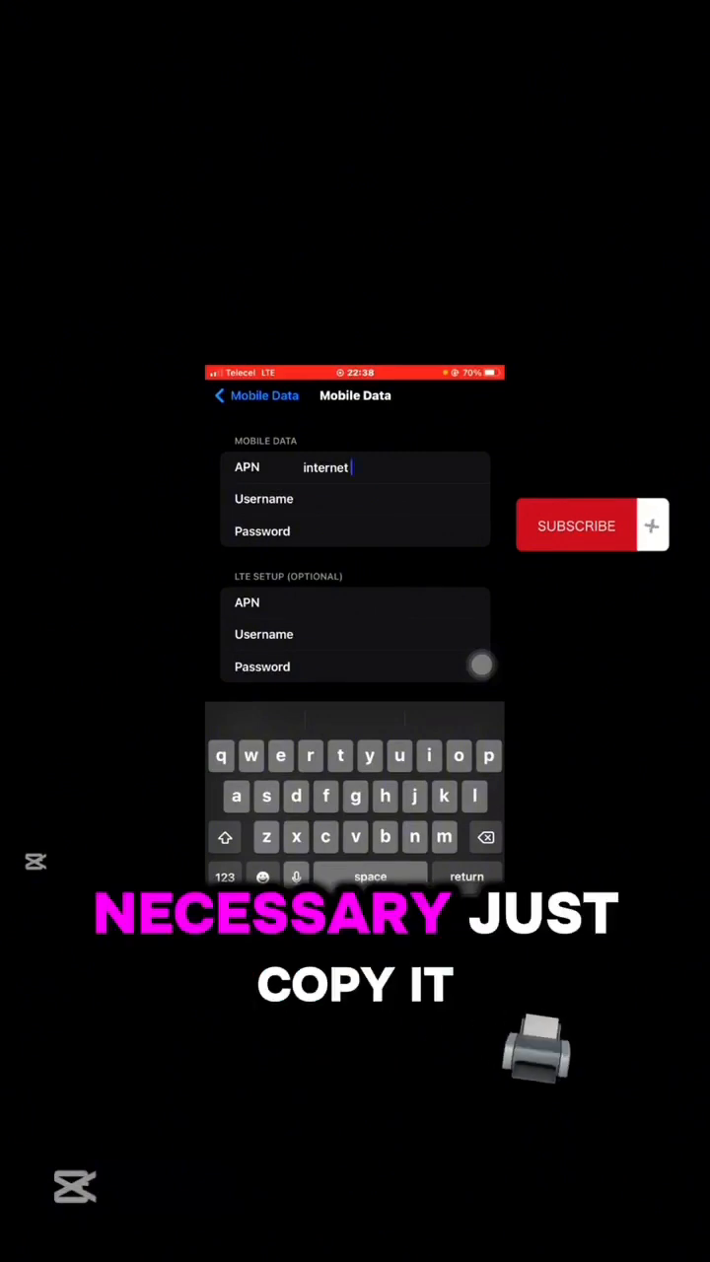
double_click(325, 468)
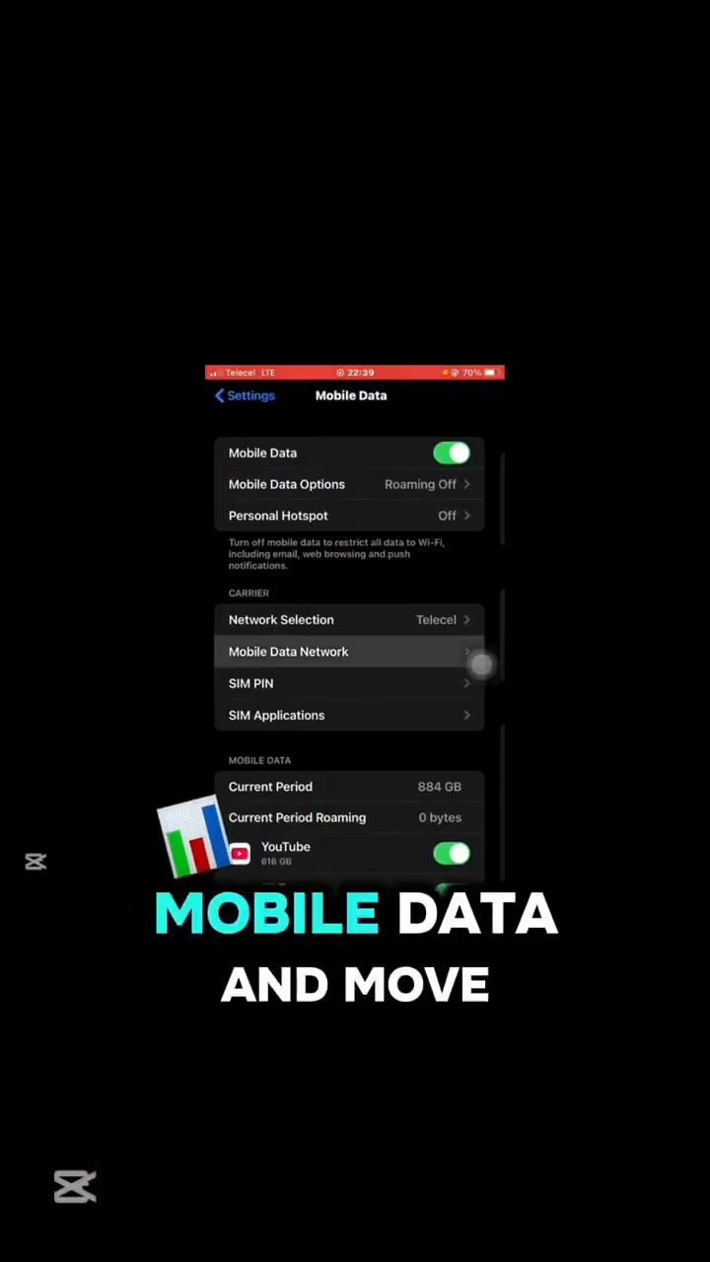
Show the Mobile Data page now listing a Personal Hotspot row (off).
click(288, 650)
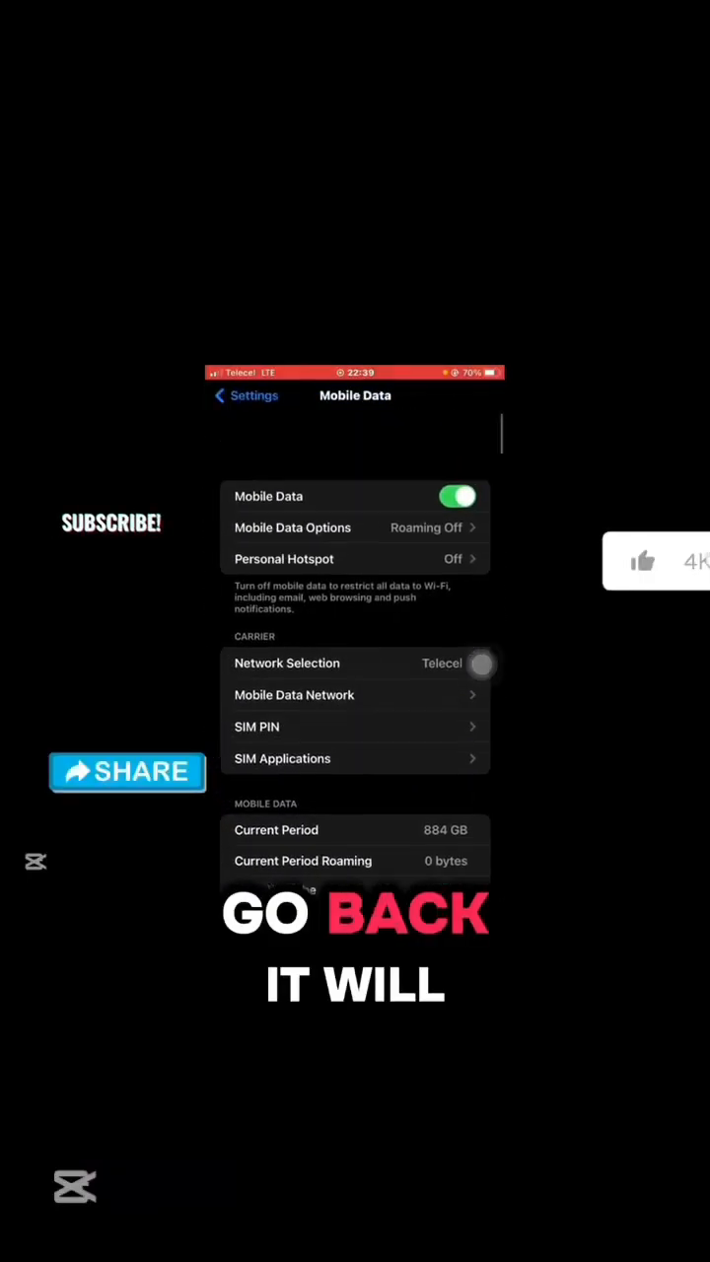
Check the main Settings list and Mobile Data page; Personal Hotspot is no longer listed on either.
click(246, 394)
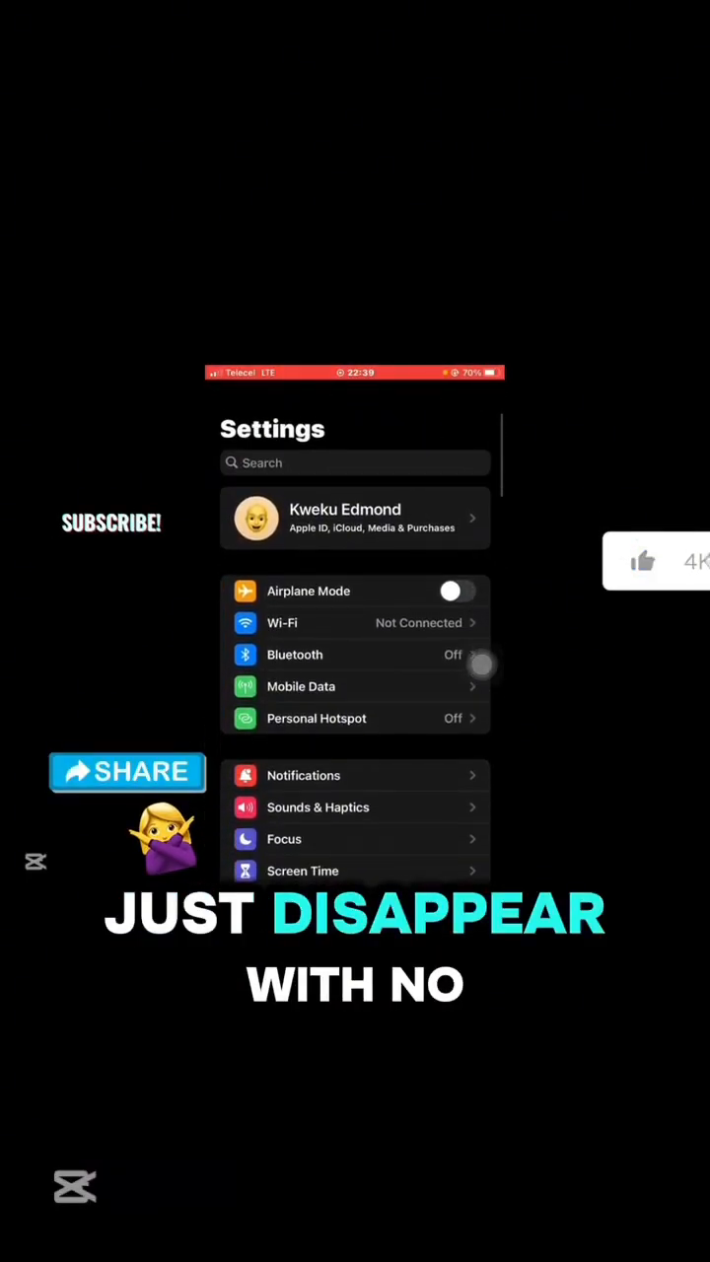
click(300, 686)
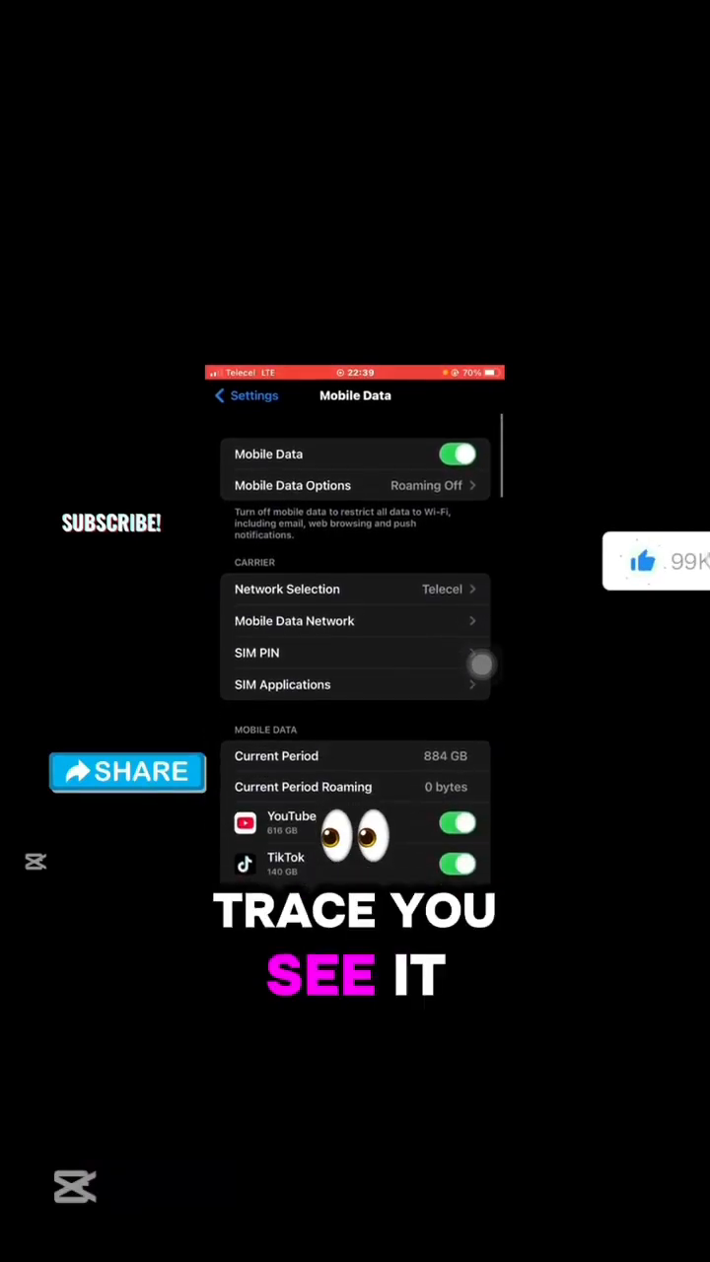
click(245, 394)
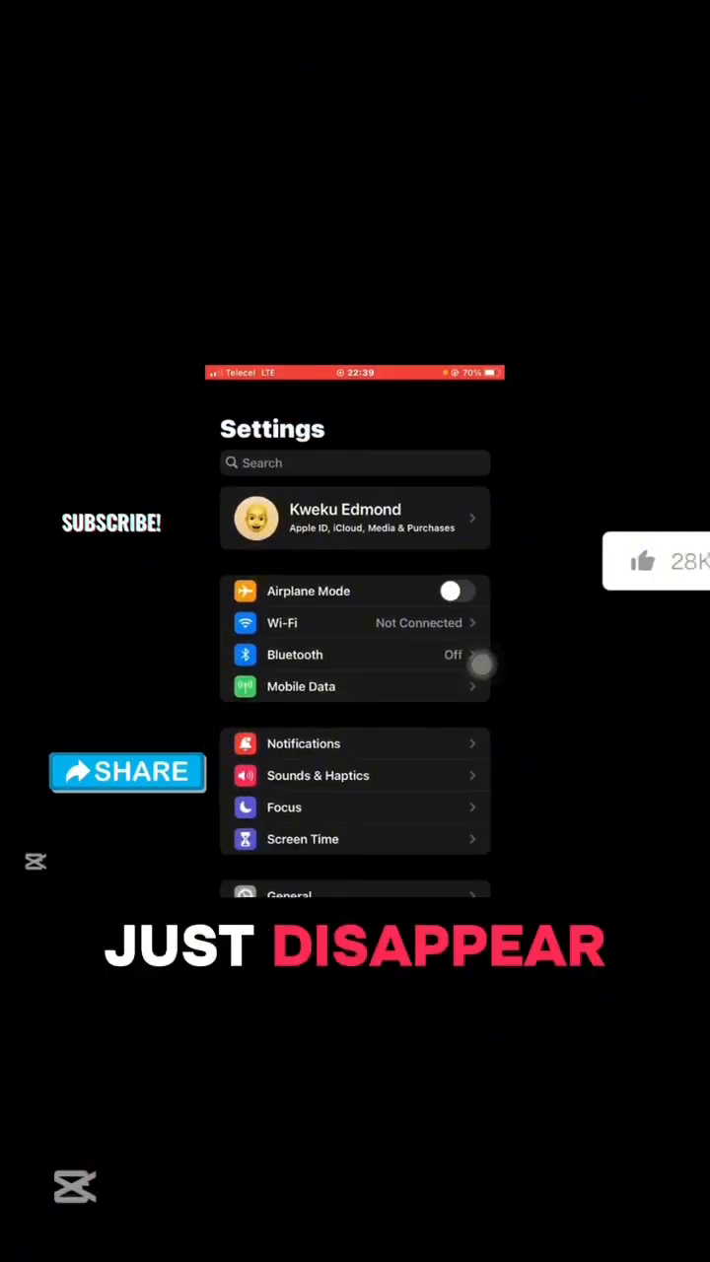